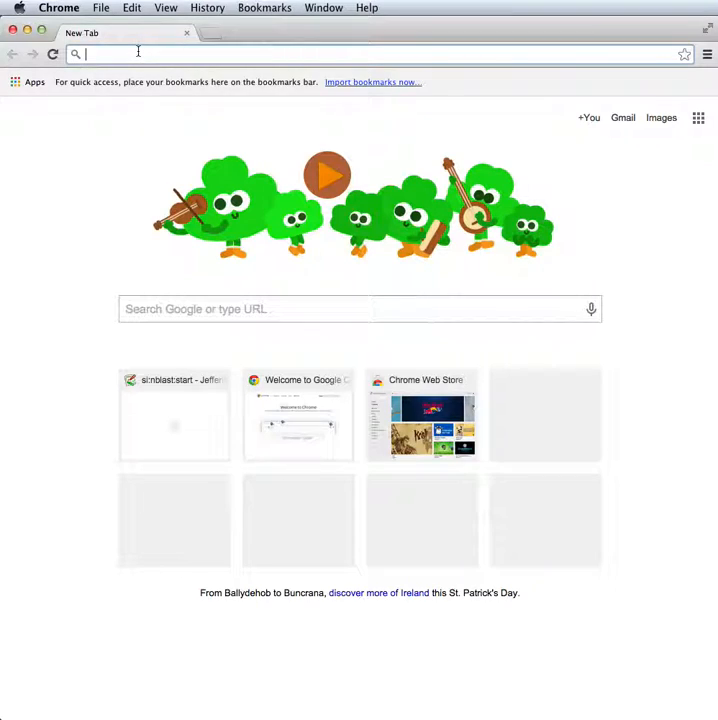
Step: Navigate to virtualflybrain.org and bring up the site's Downloads menu
text(virtualflybrain.org/site/vfb_site/home.htm)
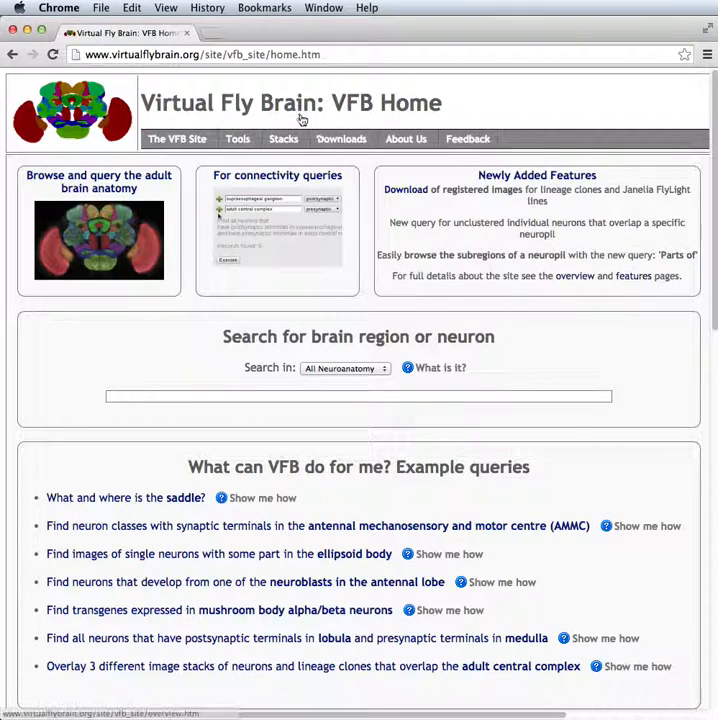
click(340, 138)
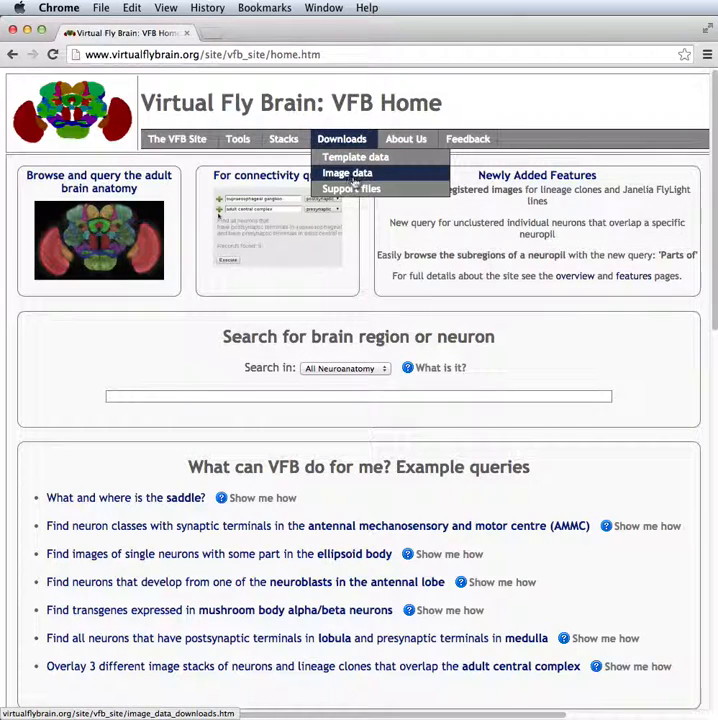
Step: Go to the Image data downloads page and scroll to the registered dataset listings
click(346, 172)
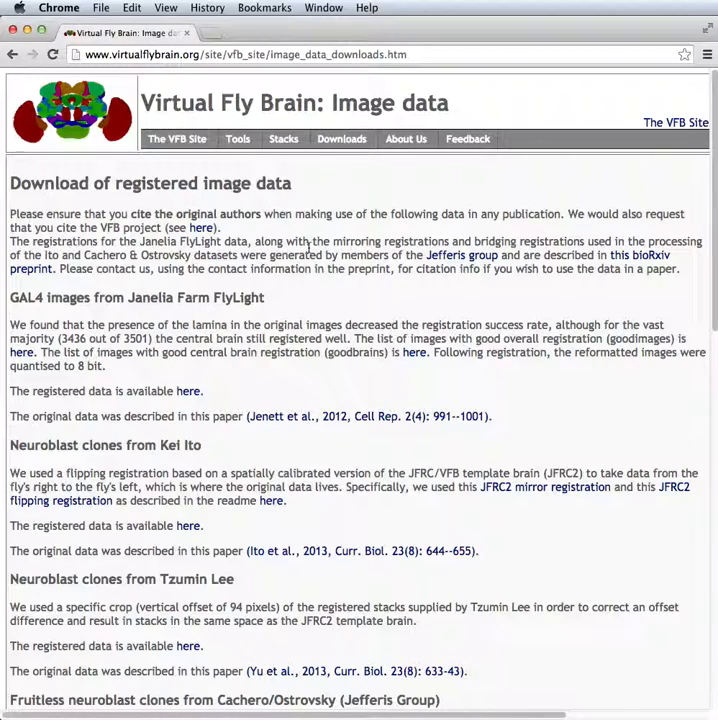
scroll(down, 3)
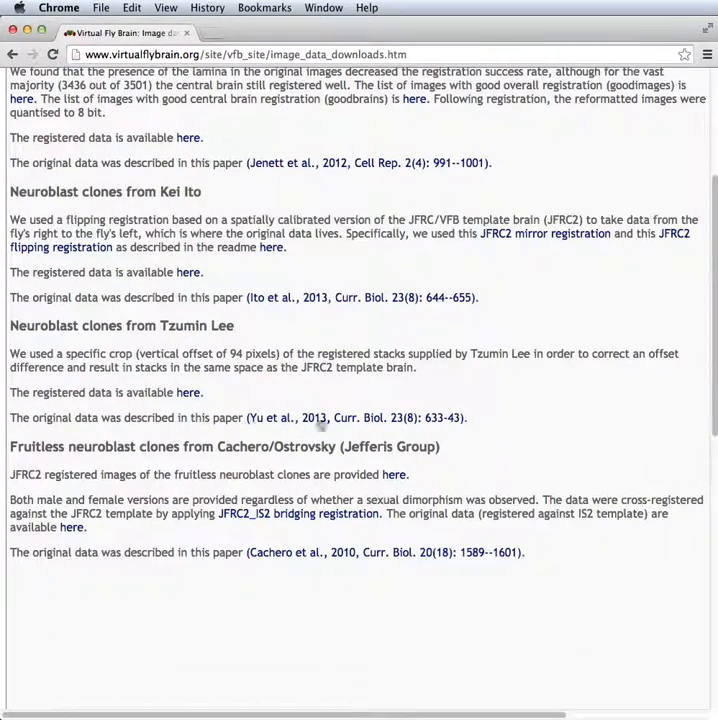
mouse_move(218, 448)
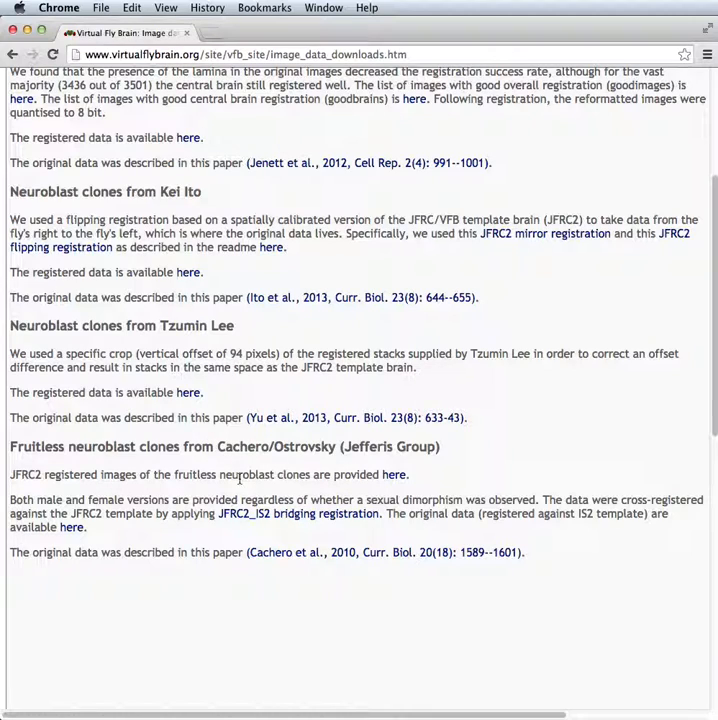
mouse_move(98, 548)
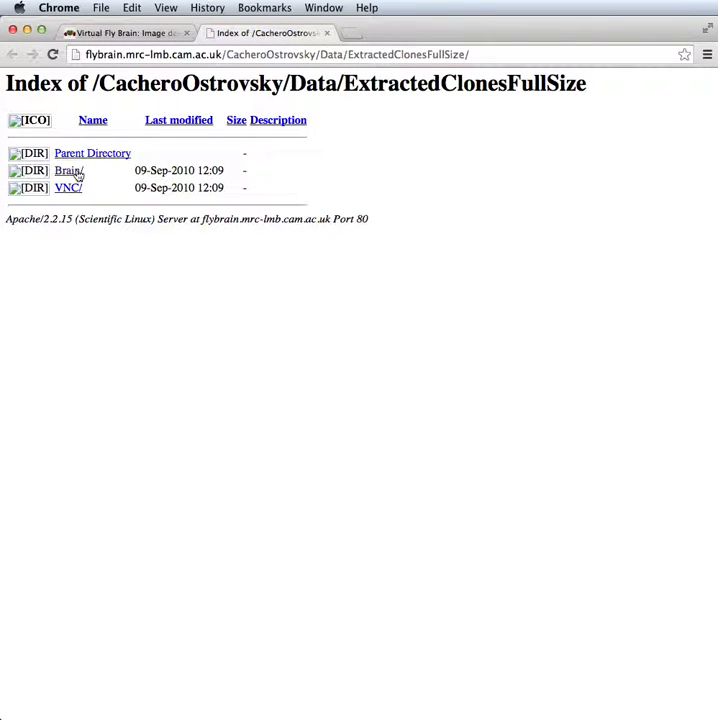
Step: Browse into the Brain then Male folders and scroll through the .nrrd clone files
click(64, 170)
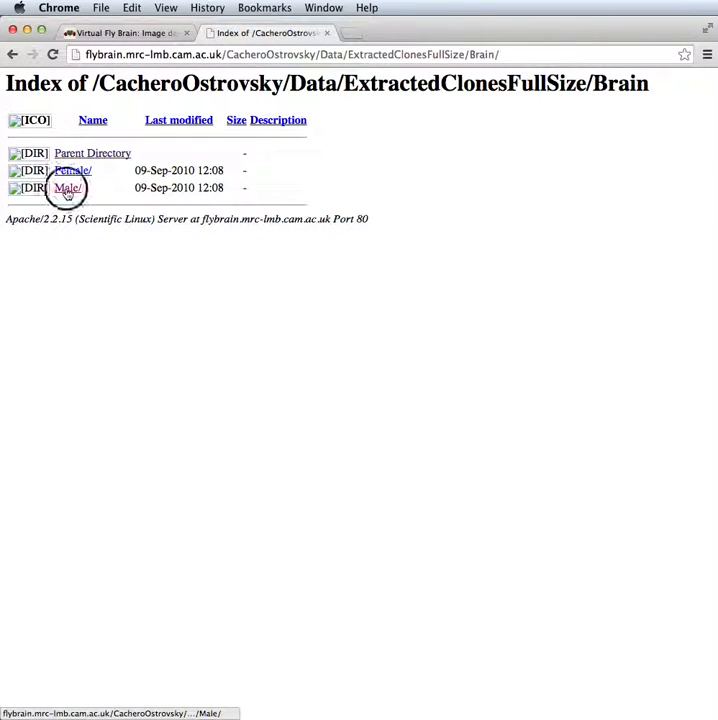
click(68, 188)
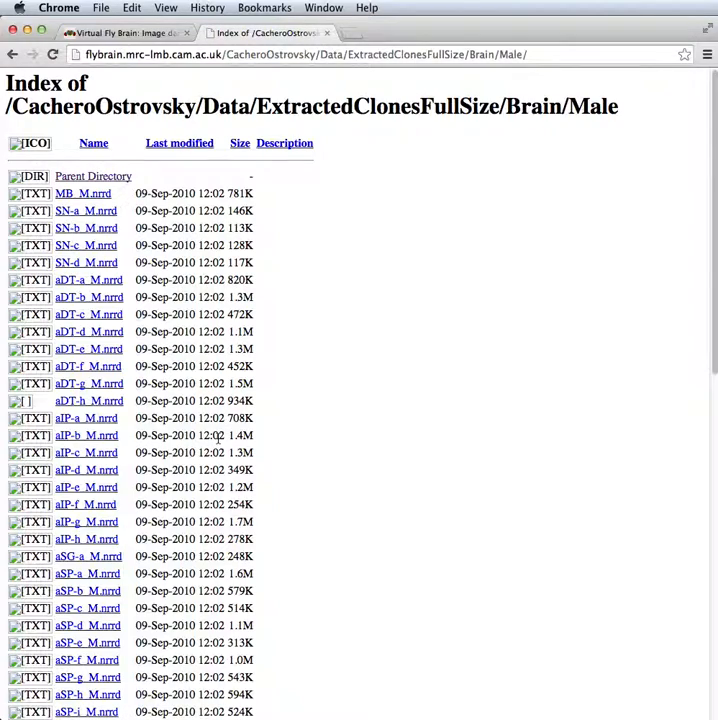
scroll(down, 3)
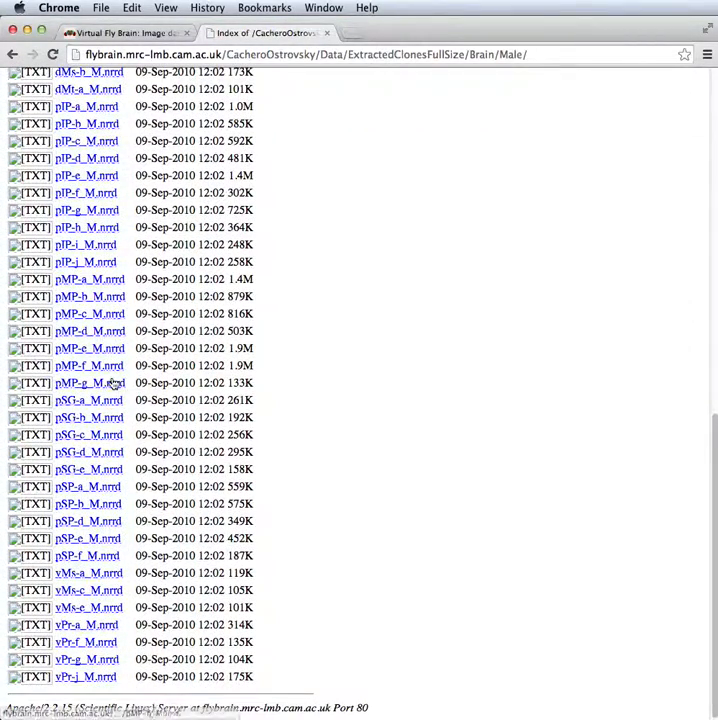
mouse_move(90, 348)
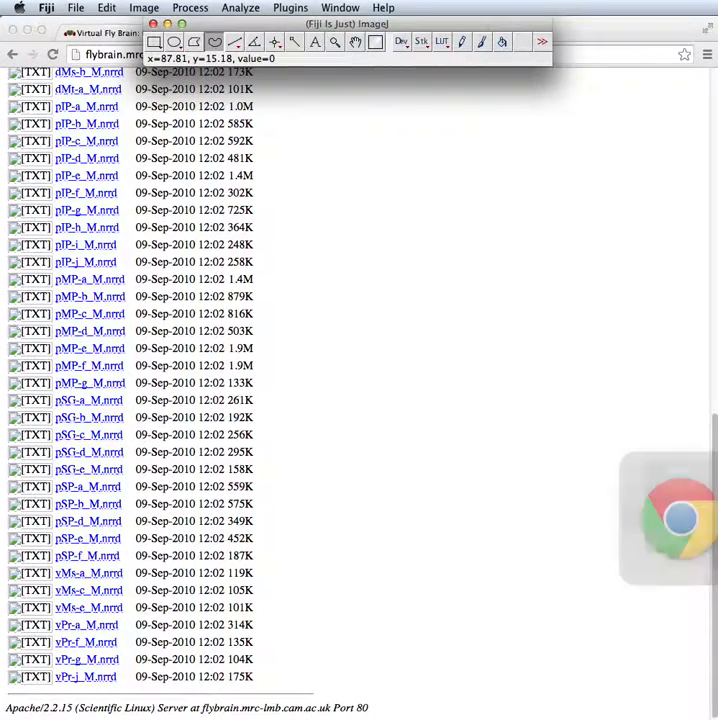
Step: Reopen pMP-e_M.nrrd from Fiji's File > Open Recent list
click(80, 8)
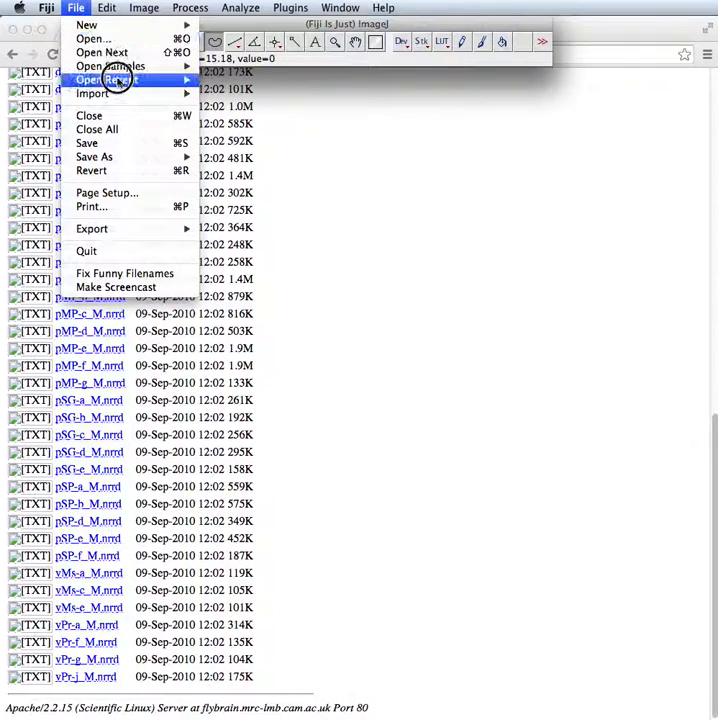
click(96, 72)
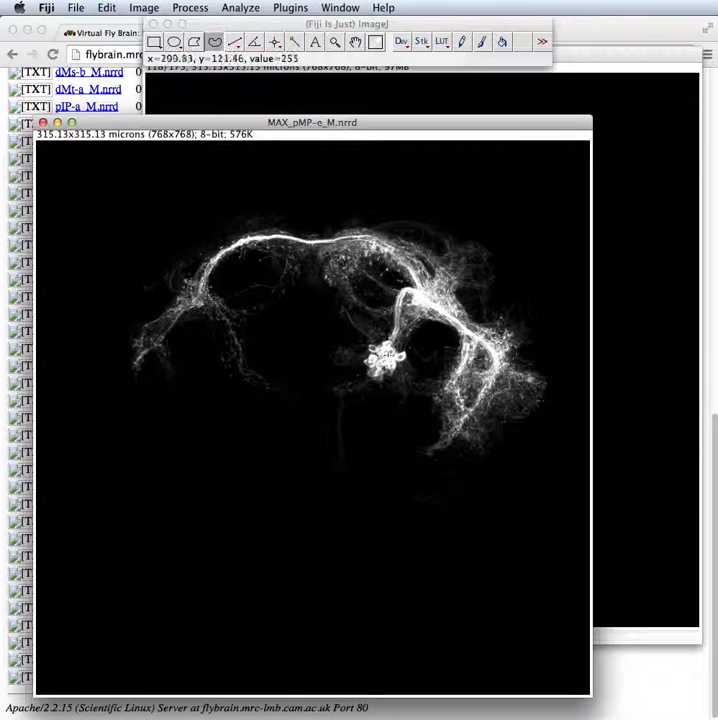
mouse_move(380, 356)
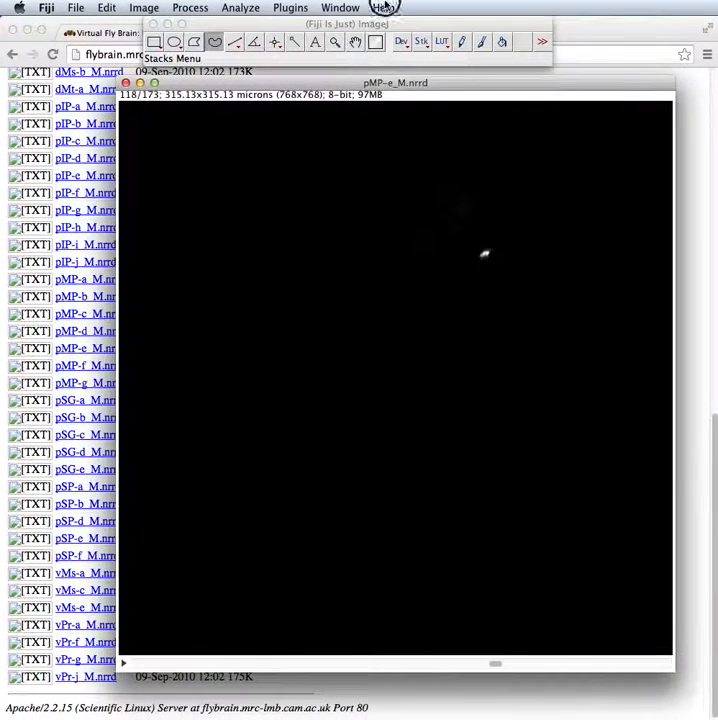
Step: Launch Simple Neurite Tracer on the stack and choose its 3D viewer option
text(tro)
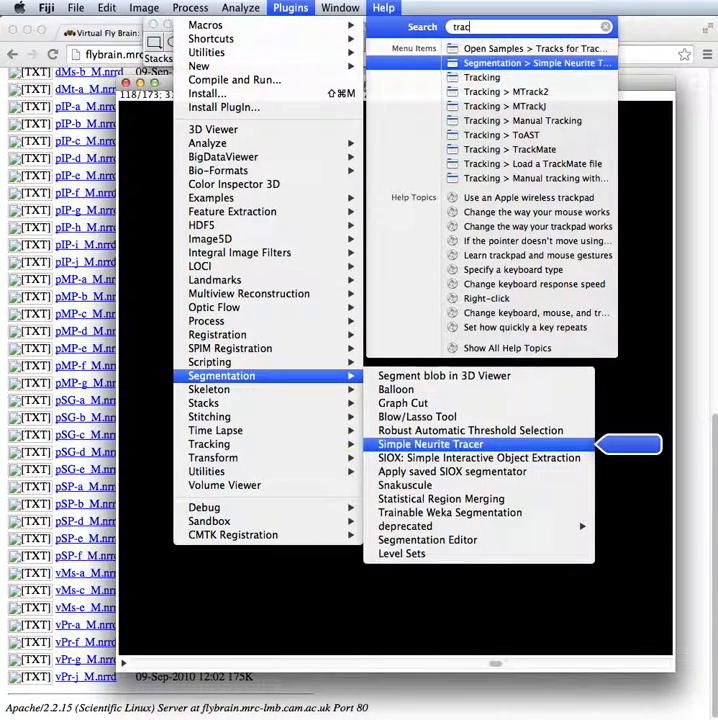
click(430, 444)
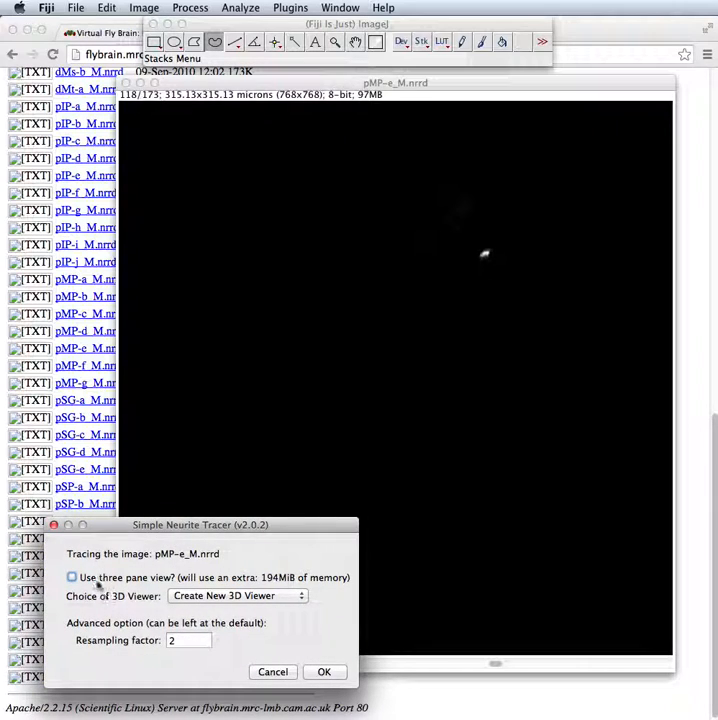
click(234, 596)
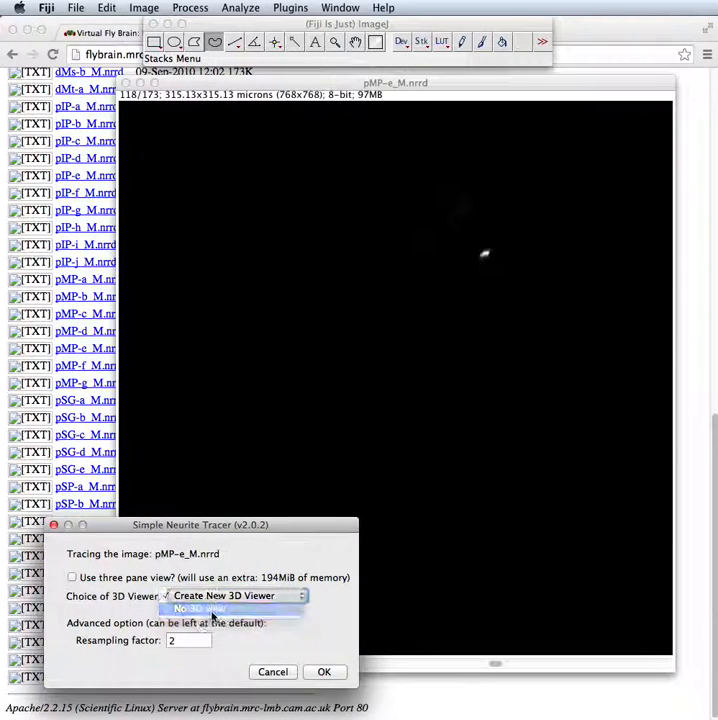
click(324, 672)
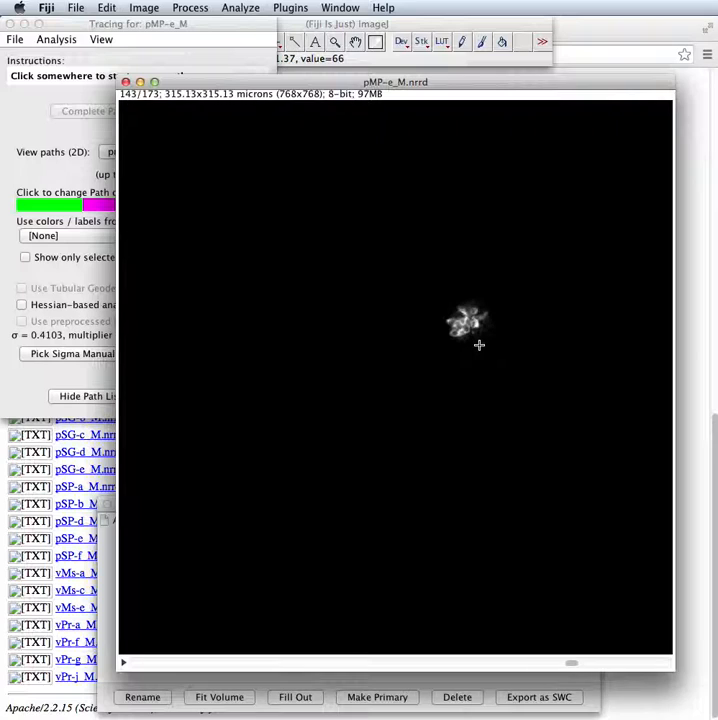
Step: Start a path on the neuron's cell body to trace the primary neurite
click(468, 316)
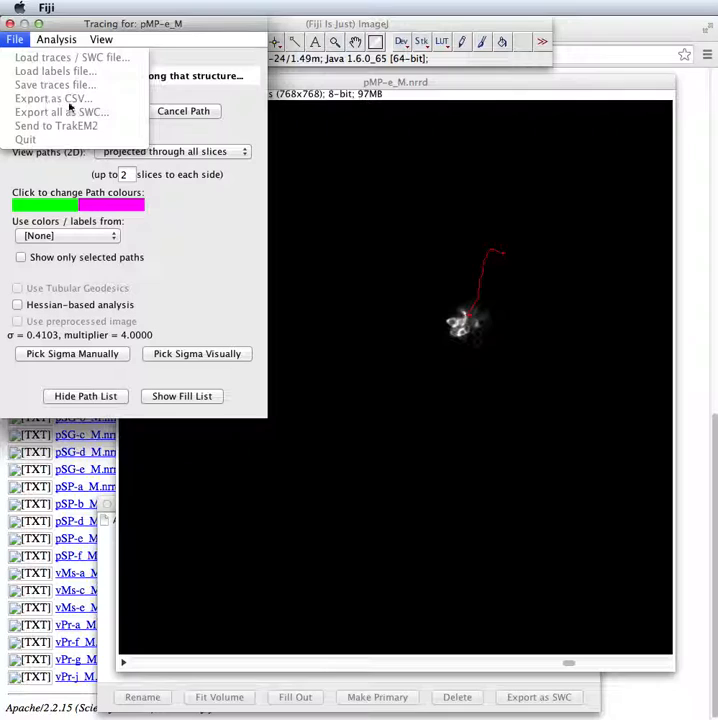
Step: Export all traced paths as p1trace.swc into the Downloads folder
click(16, 40)
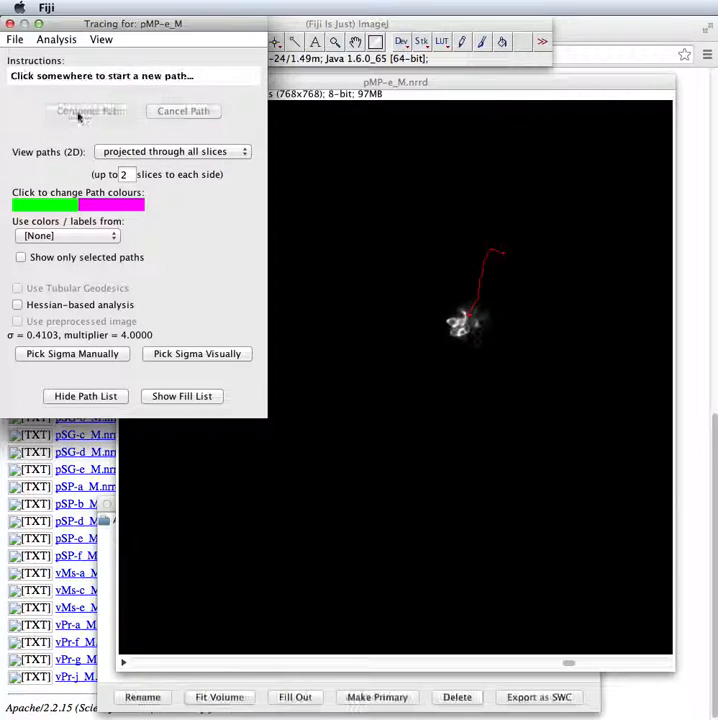
click(16, 40)
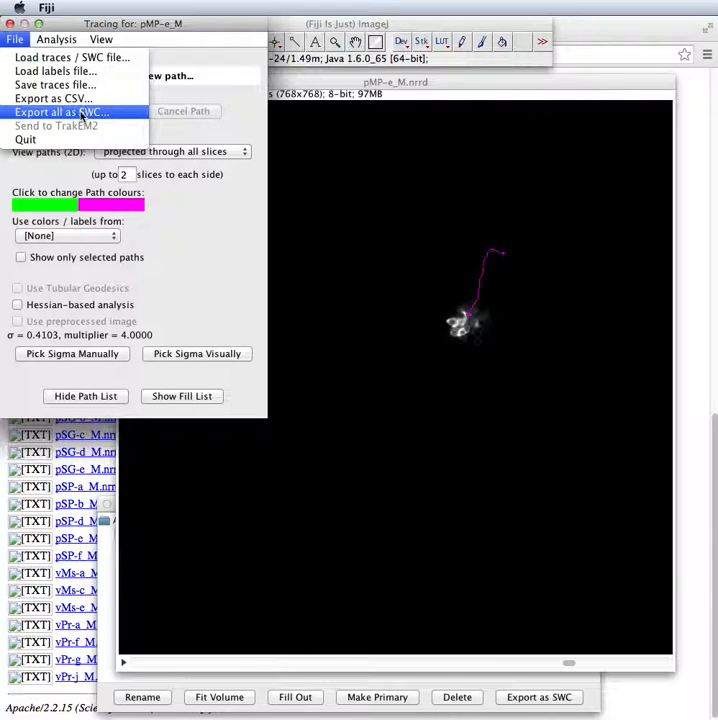
click(62, 112)
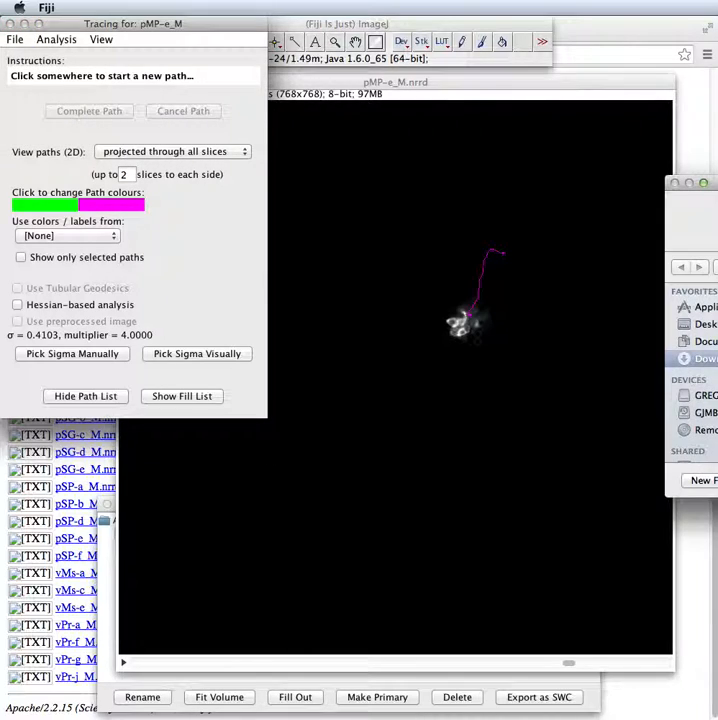
click(540, 696)
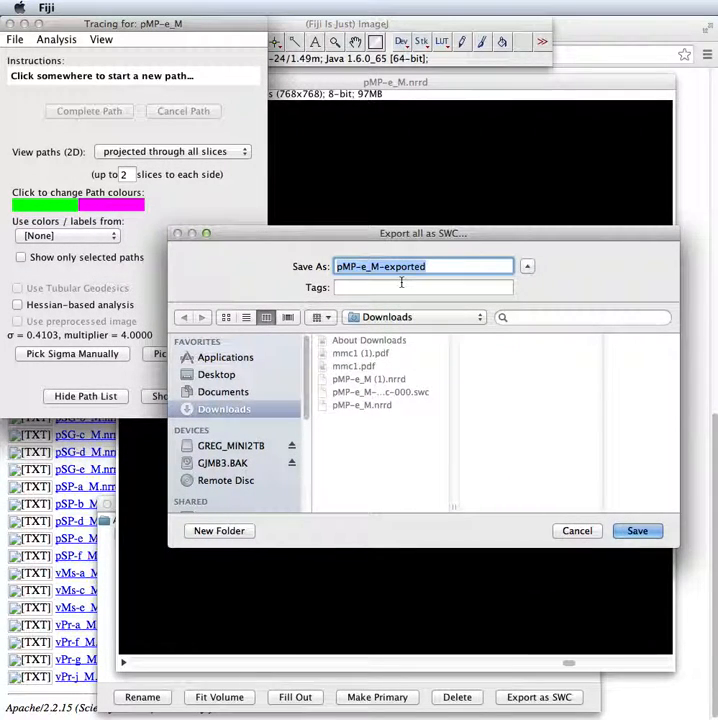
text(p1trace.swc)
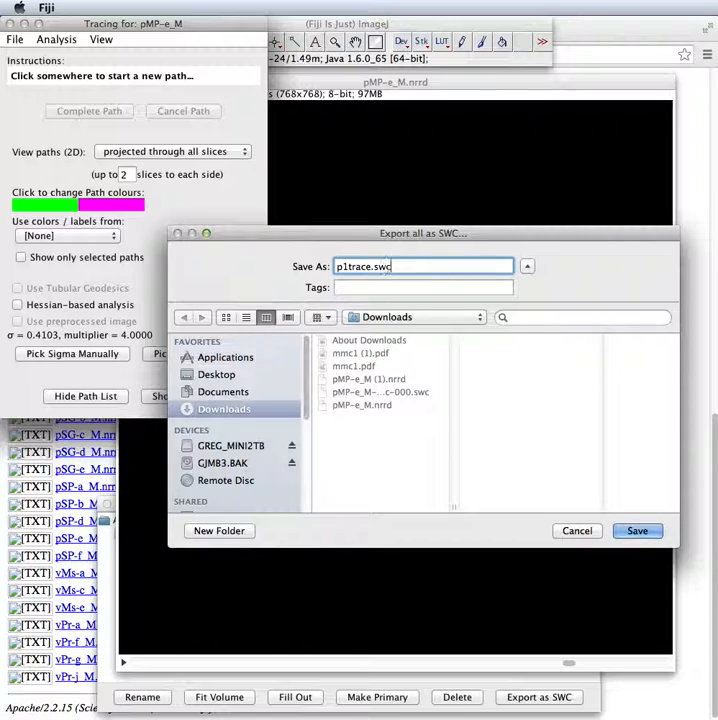
click(636, 530)
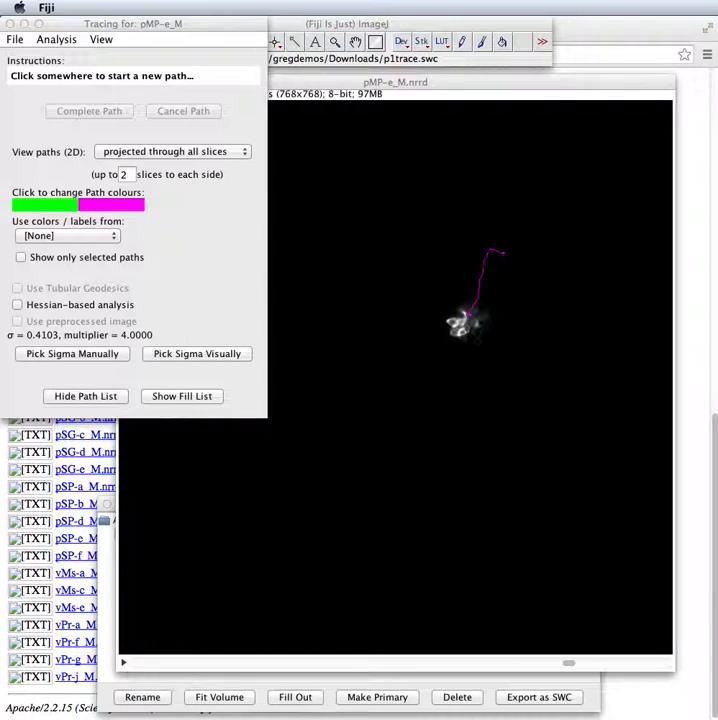